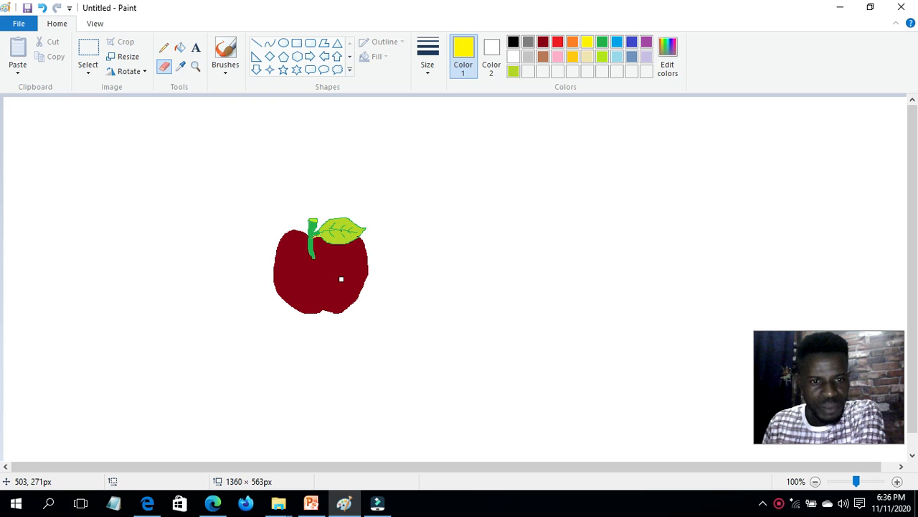
mouse_move(543, 42)
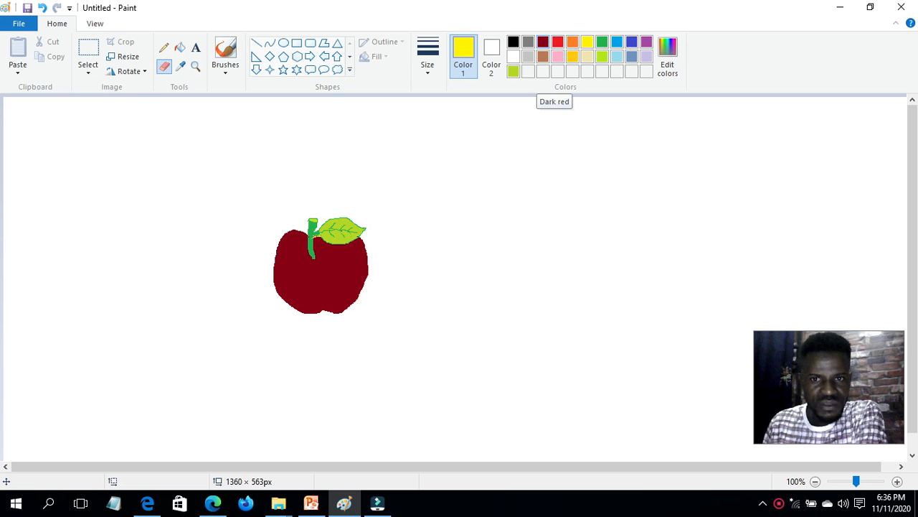
mouse_move(582, 223)
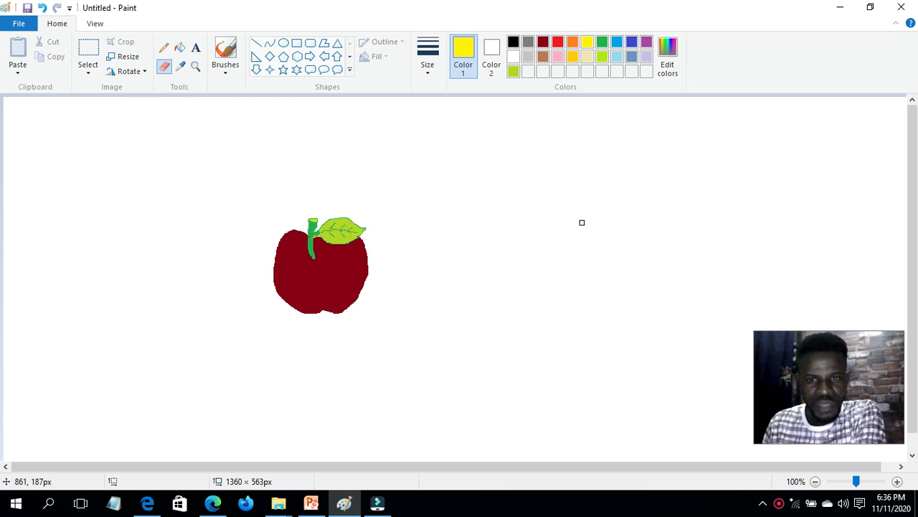
mouse_move(574, 253)
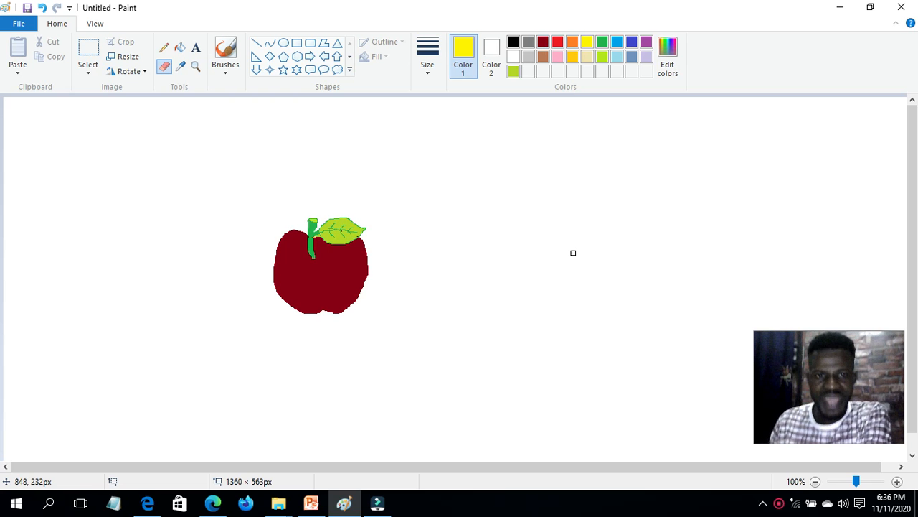
mouse_move(554, 244)
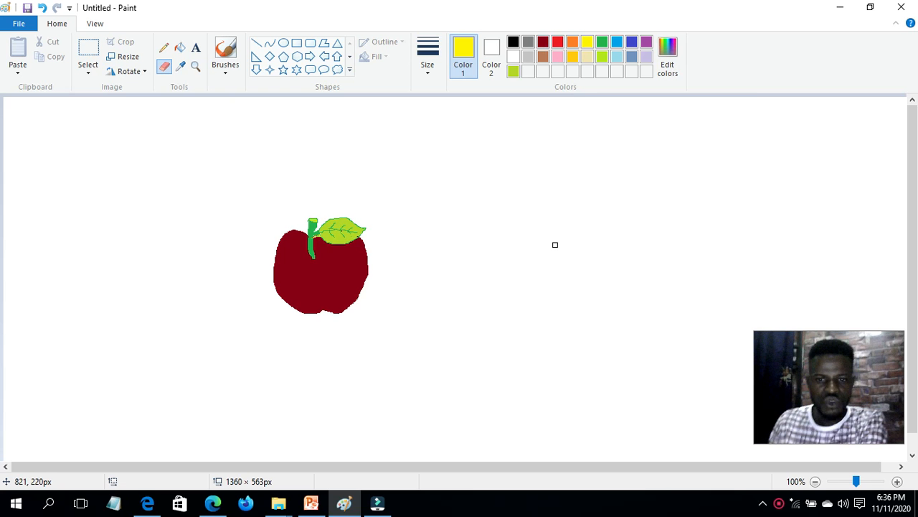
mouse_move(433, 132)
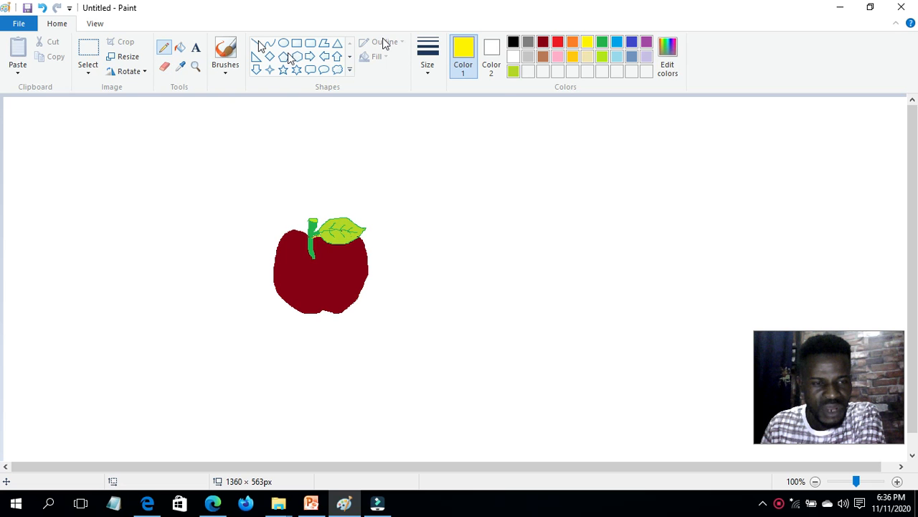
- Choose the thinnest line size and black as the drawing colour
click(428, 51)
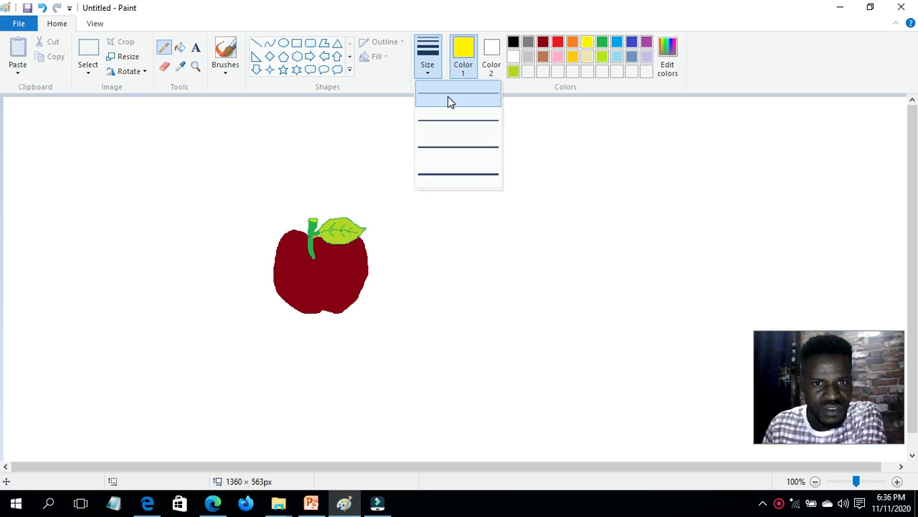
click(457, 97)
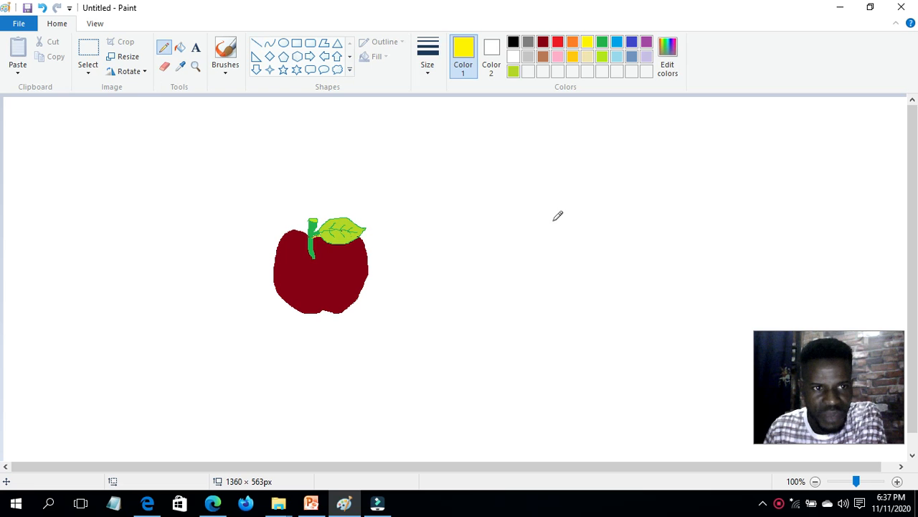
mouse_move(501, 256)
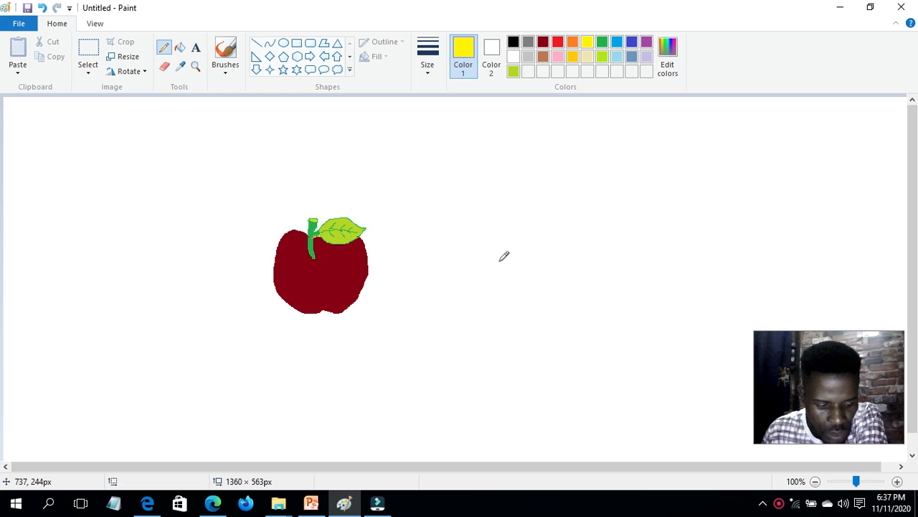
mouse_move(511, 250)
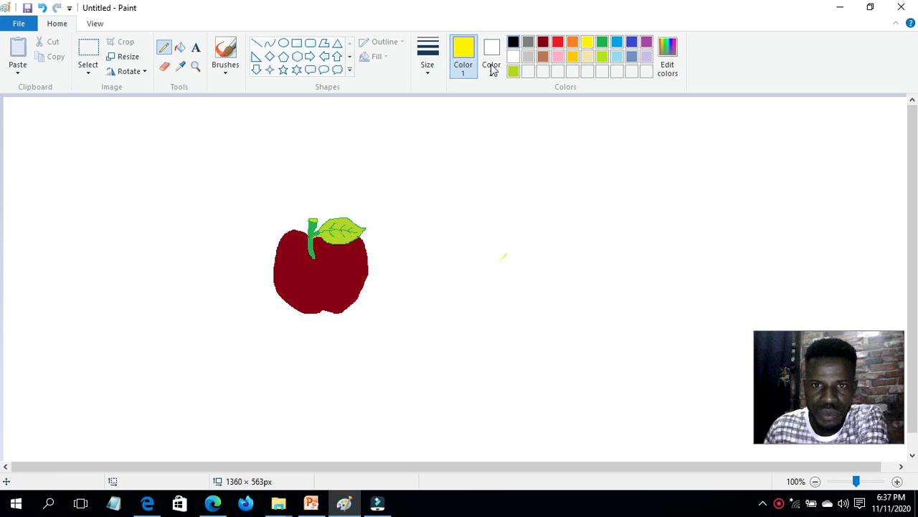
click(514, 41)
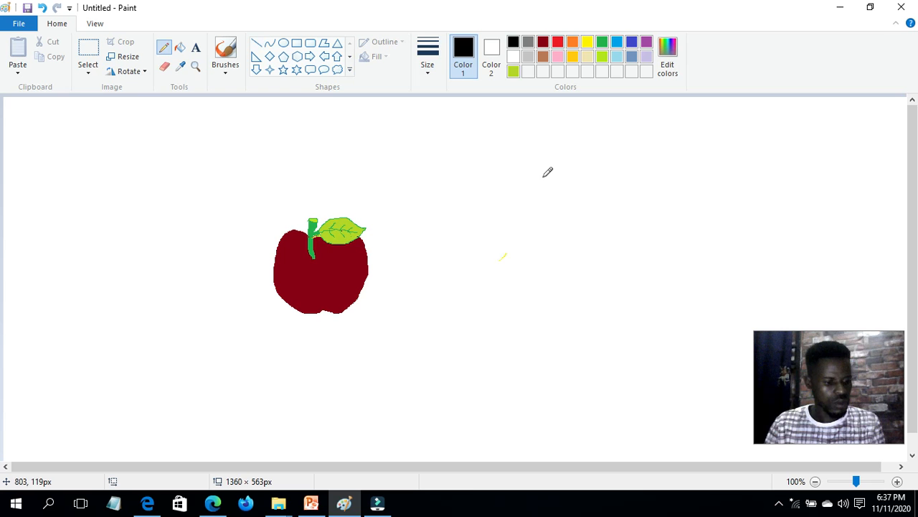
mouse_move(519, 238)
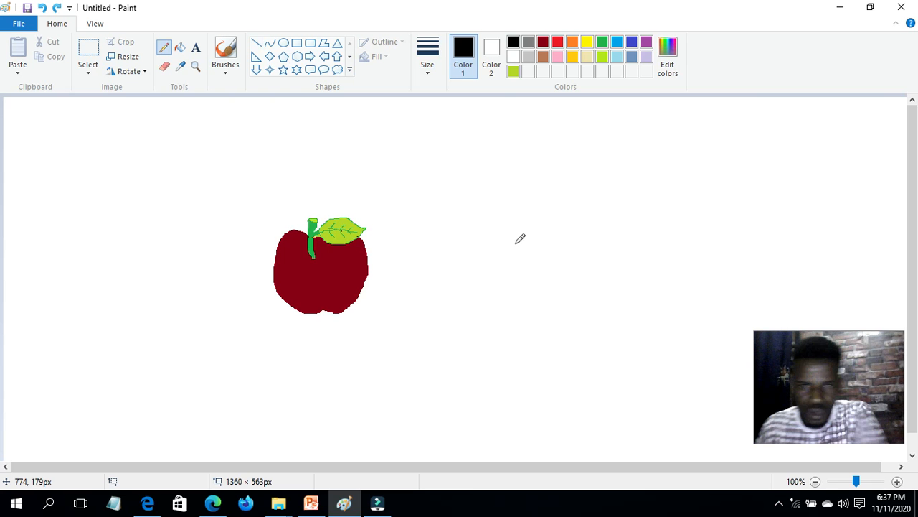
mouse_move(509, 250)
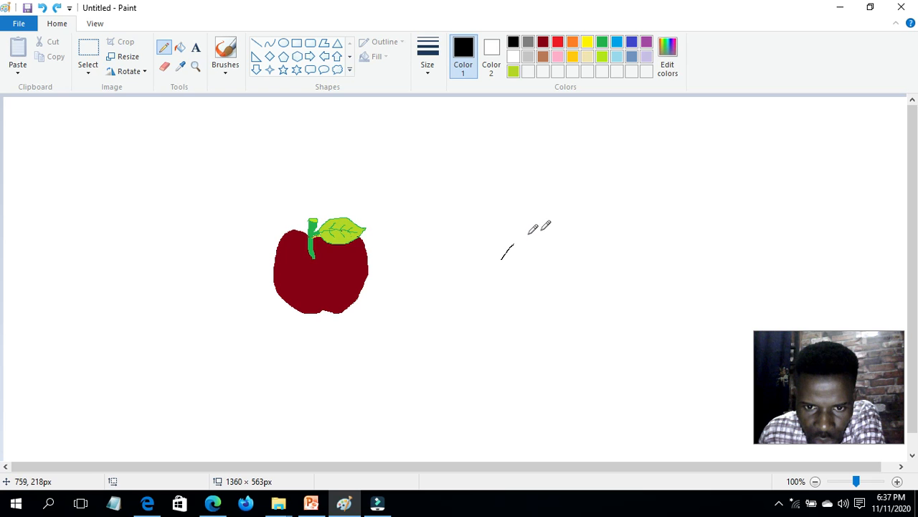
- Sketch the fish outline: curved back, mouth at left, belly line and tail on the right
drag(503, 264, 563, 228)
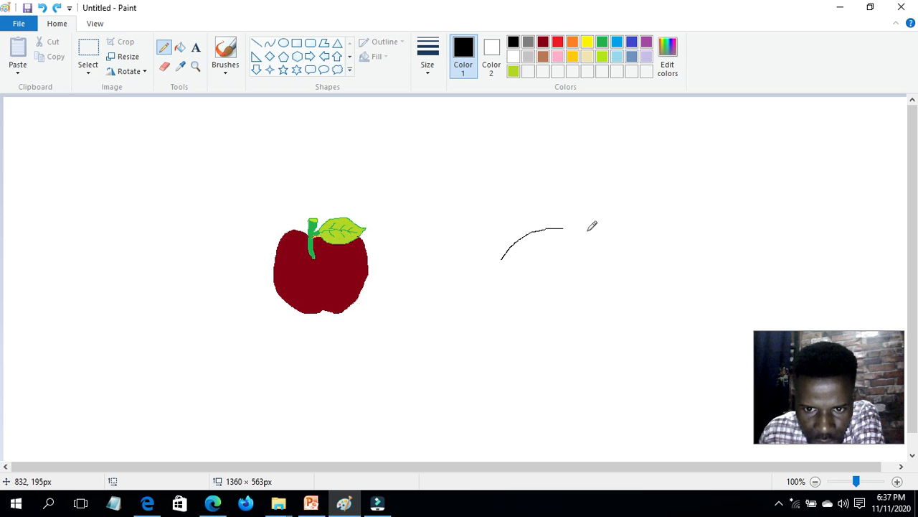
drag(562, 229, 602, 244)
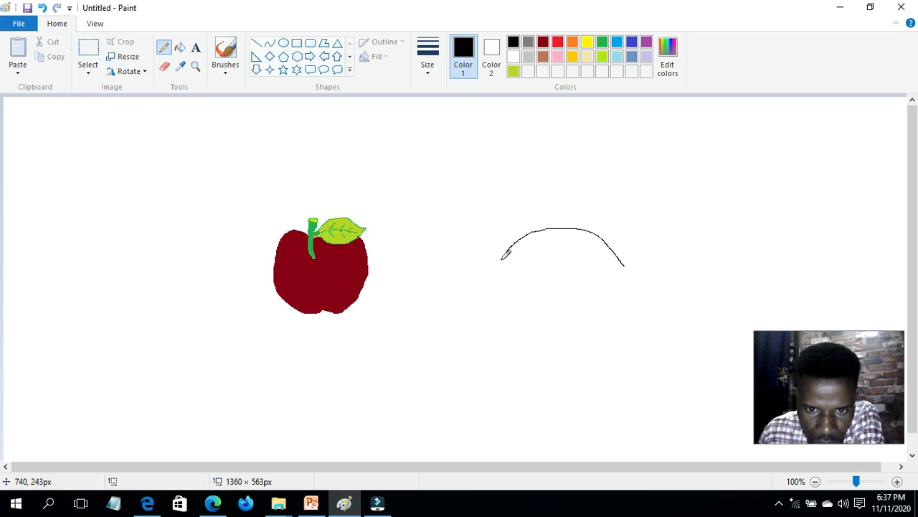
mouse_move(505, 259)
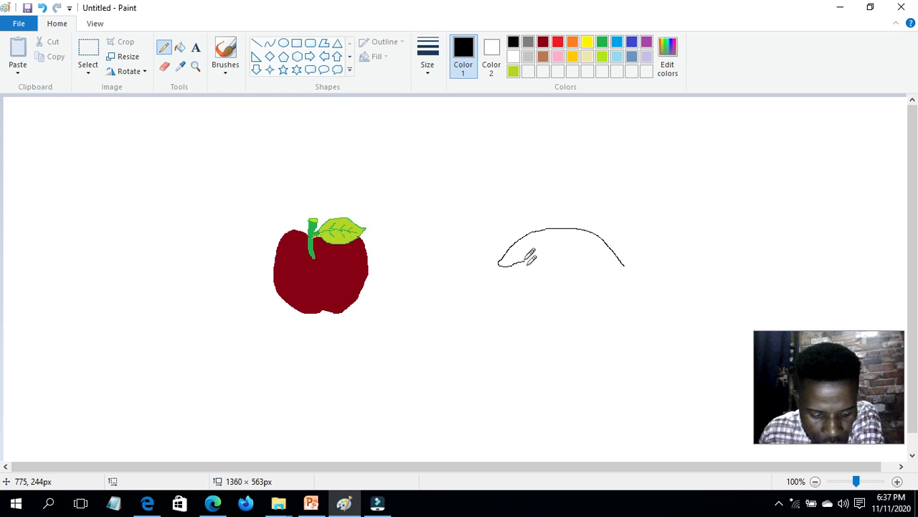
drag(502, 264, 531, 259)
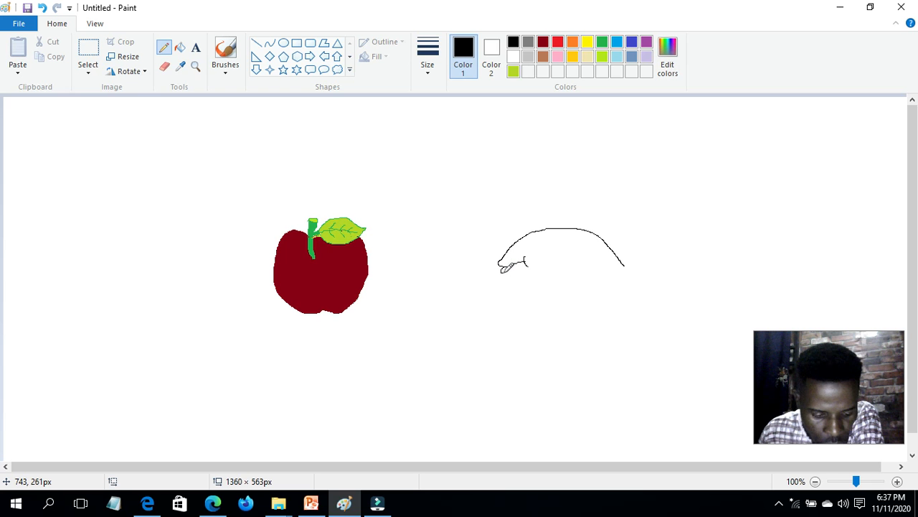
mouse_move(517, 290)
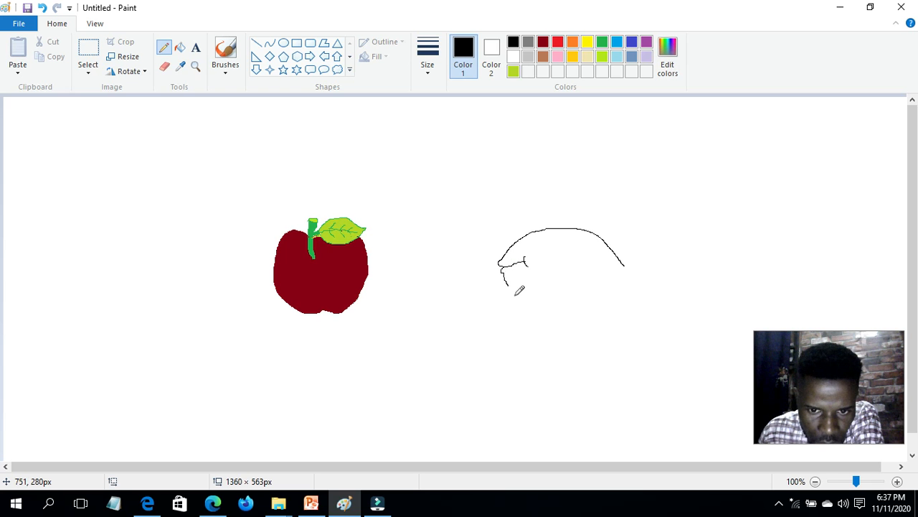
drag(509, 279, 574, 309)
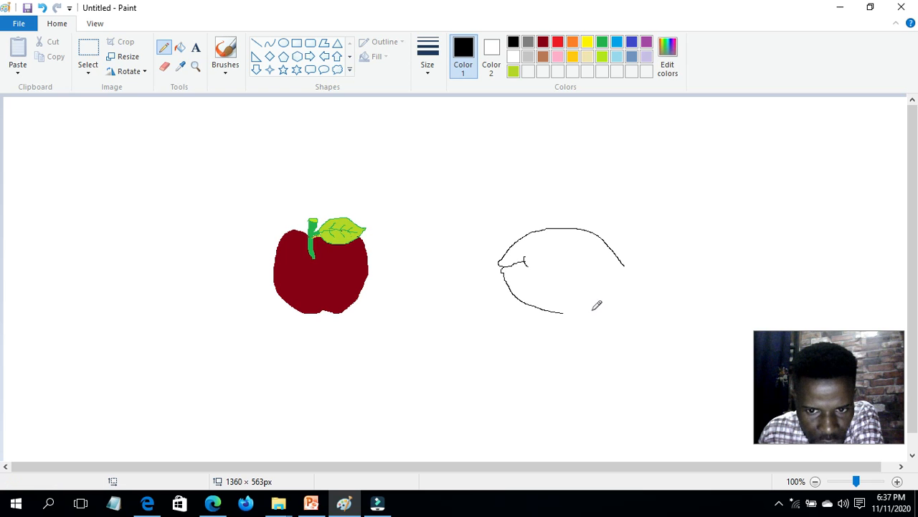
drag(562, 309, 630, 290)
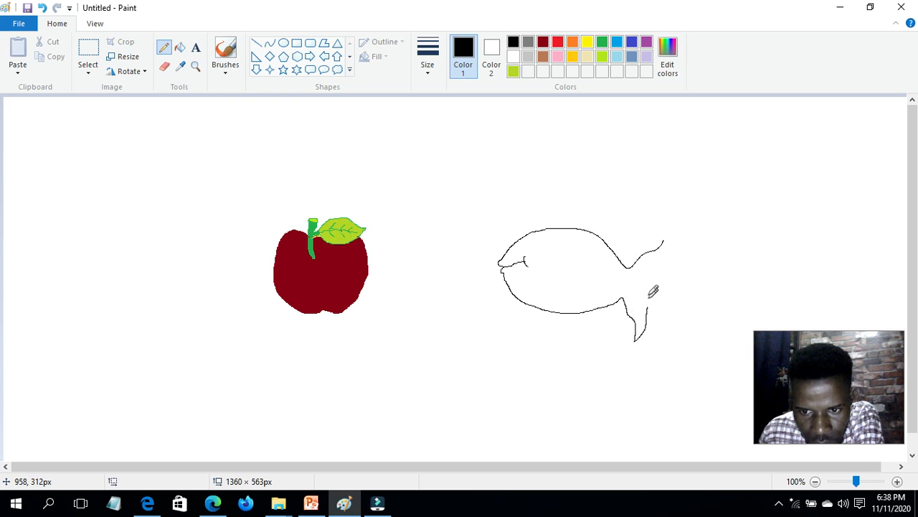
mouse_move(653, 280)
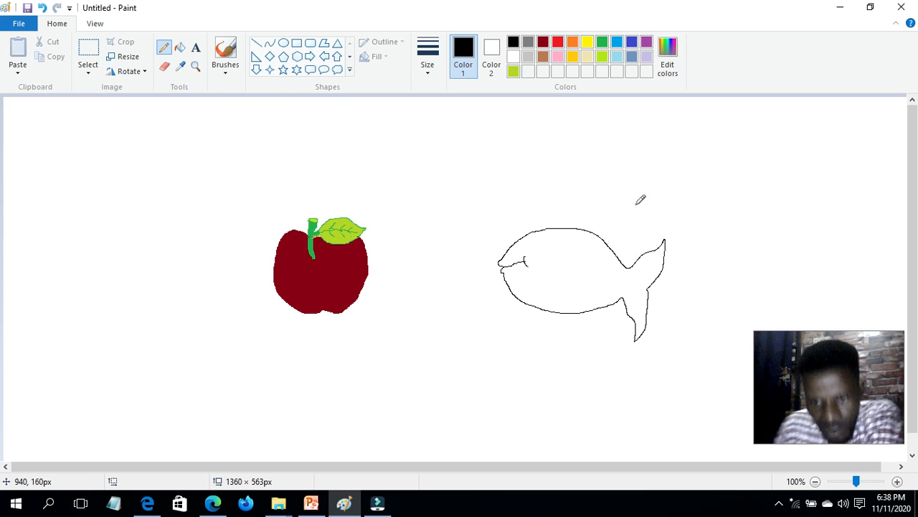
mouse_move(554, 224)
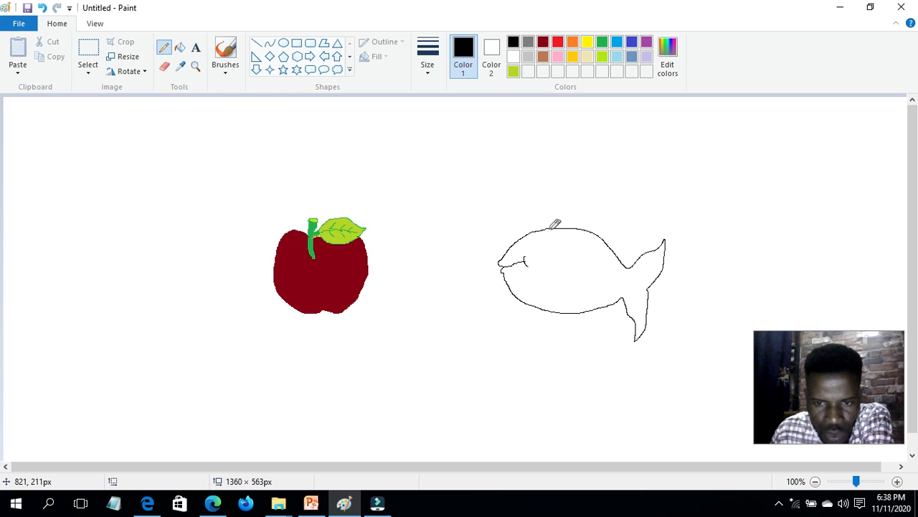
- Draw a curved line across the fish's body separating the head, with a small back fin
drag(553, 230, 548, 305)
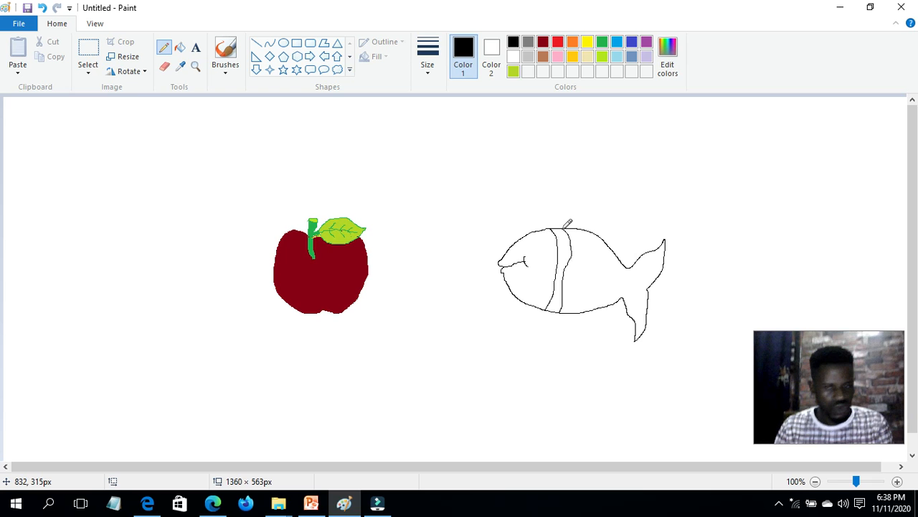
mouse_move(572, 244)
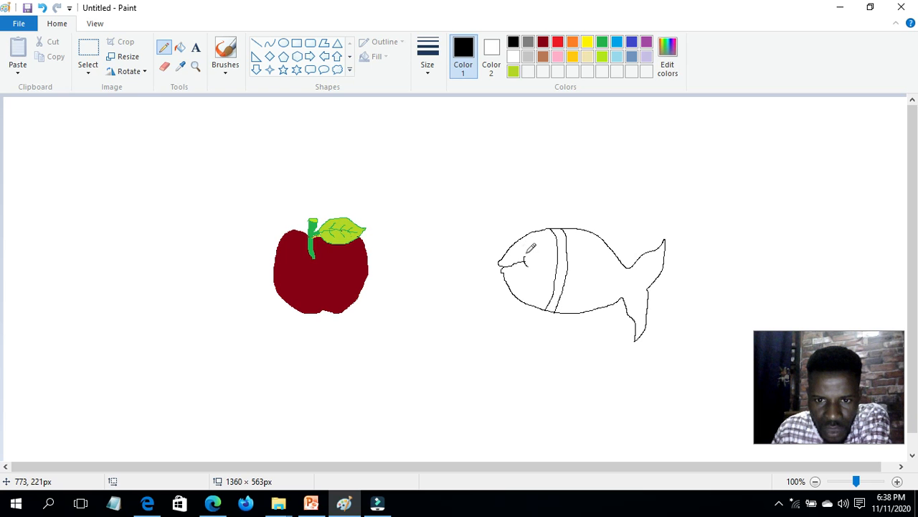
mouse_move(528, 244)
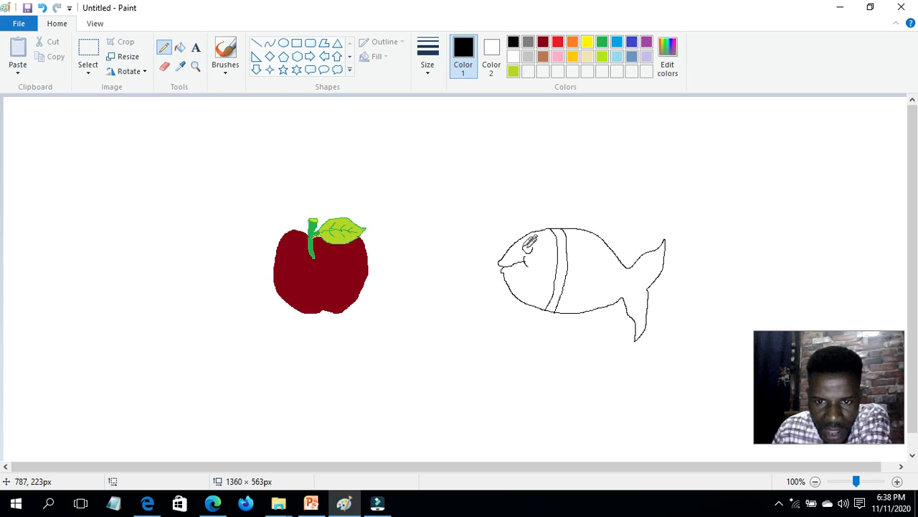
mouse_move(528, 246)
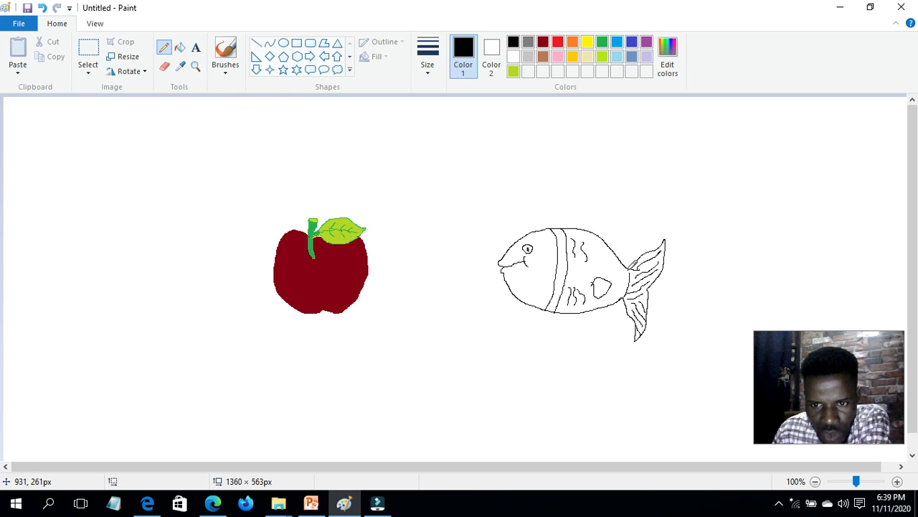
mouse_move(631, 266)
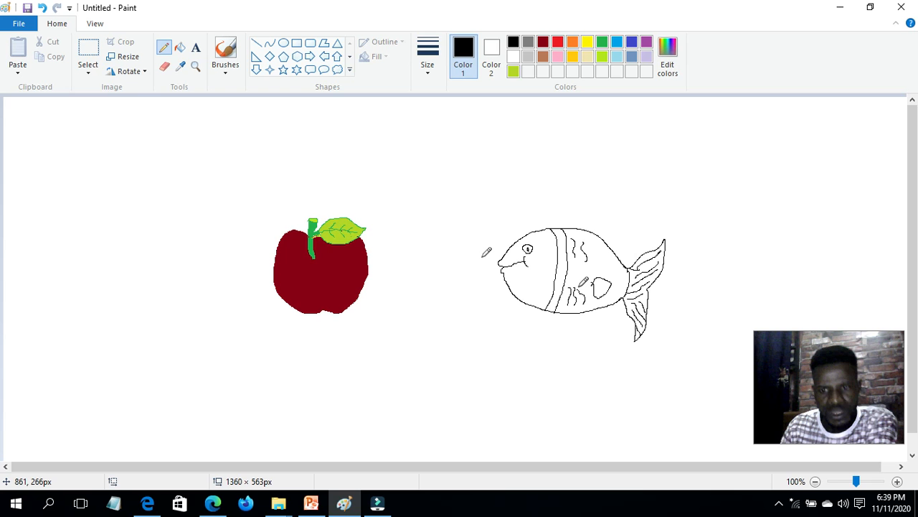
mouse_move(487, 264)
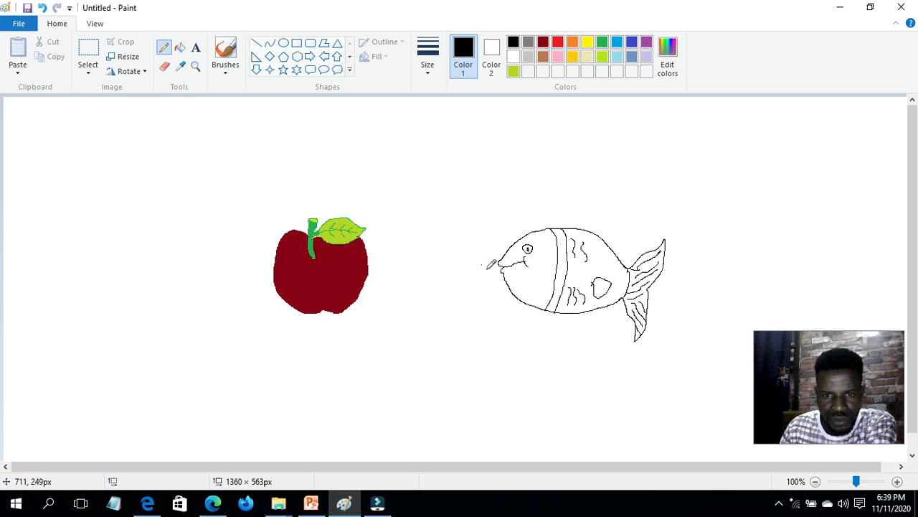
mouse_move(494, 247)
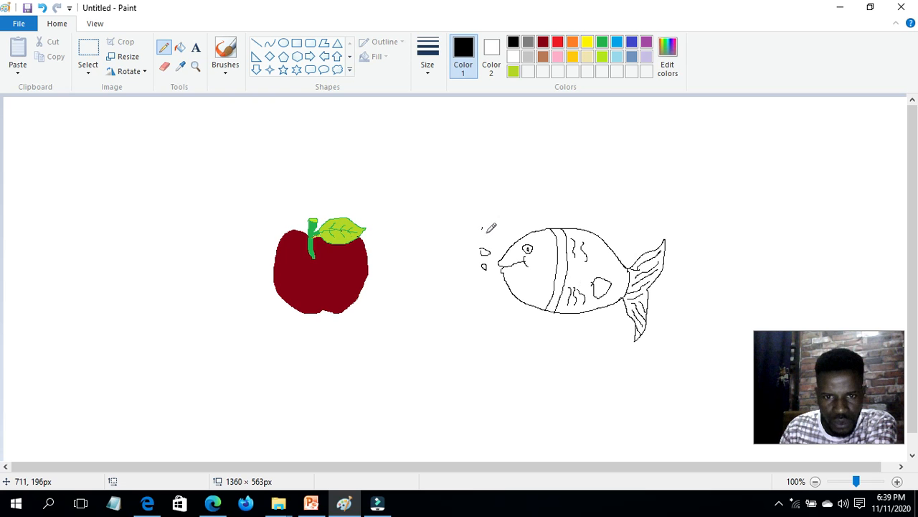
mouse_move(488, 198)
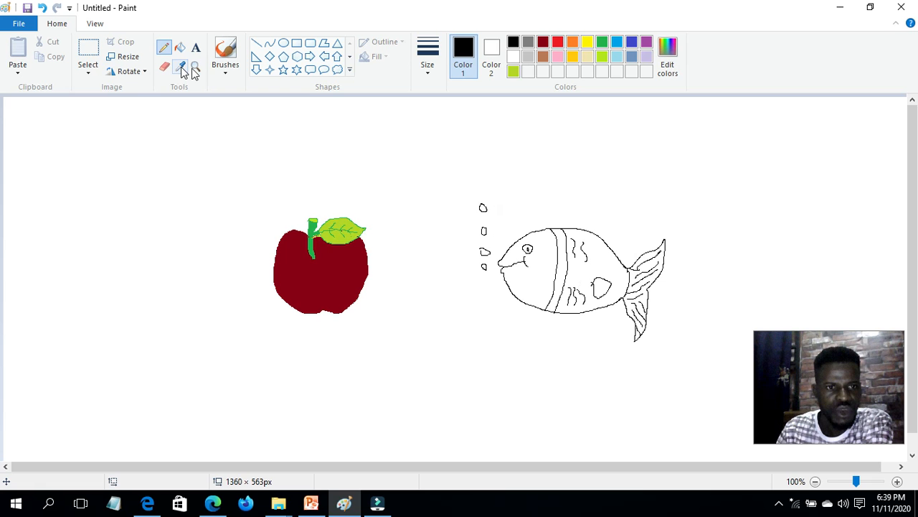
mouse_move(181, 69)
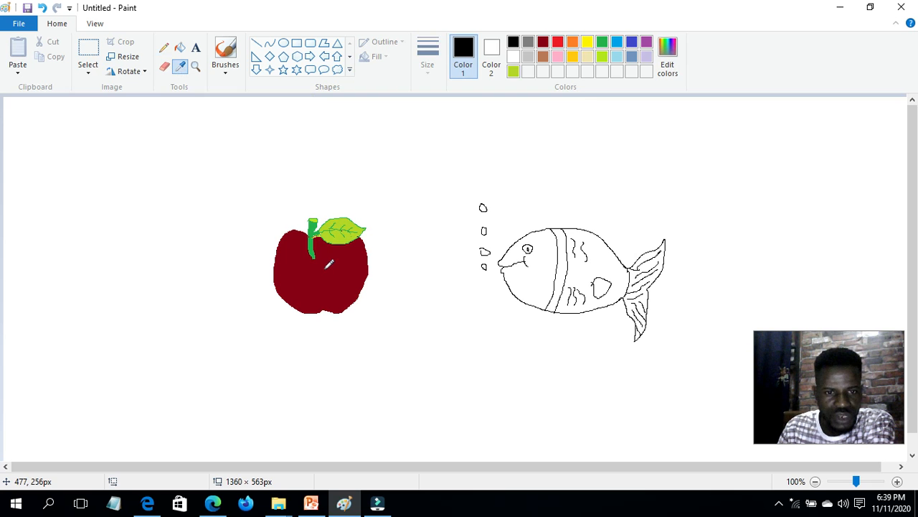
- Sample the apple's dark red and fill the fish's head with it
click(462, 46)
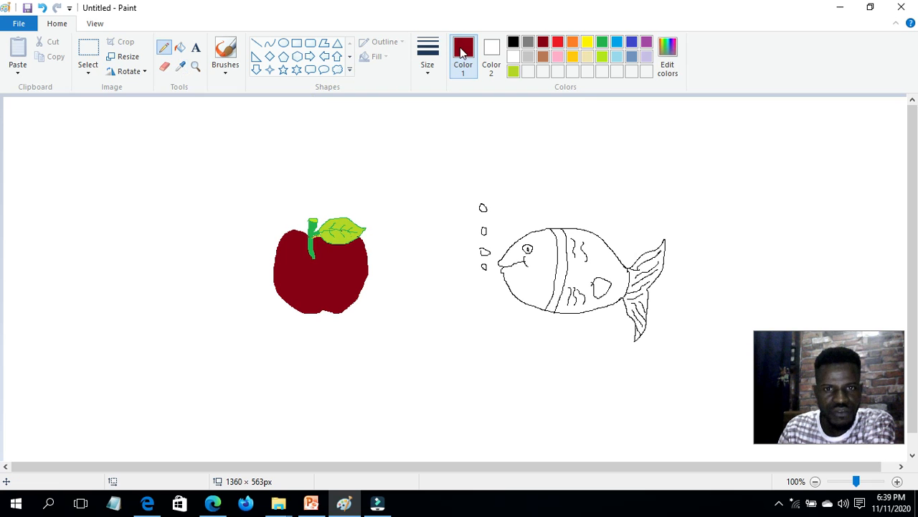
mouse_move(464, 50)
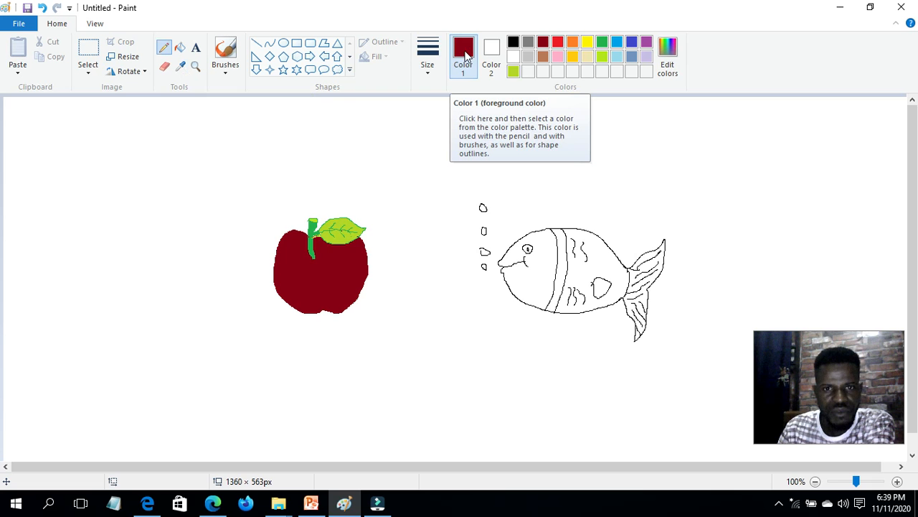
mouse_move(185, 57)
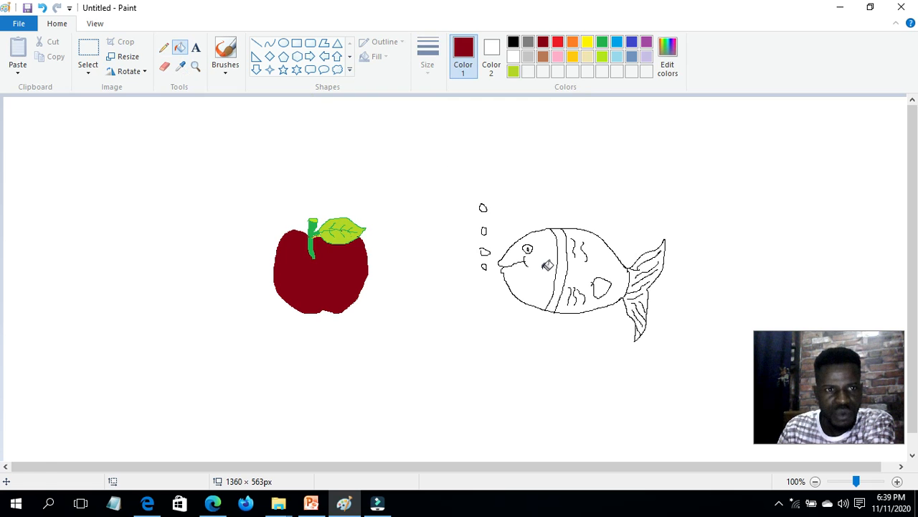
click(543, 270)
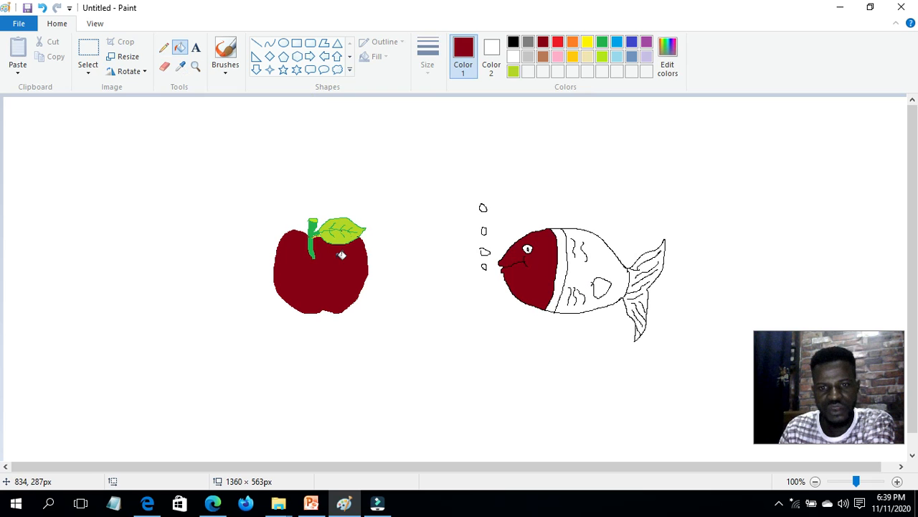
mouse_move(343, 232)
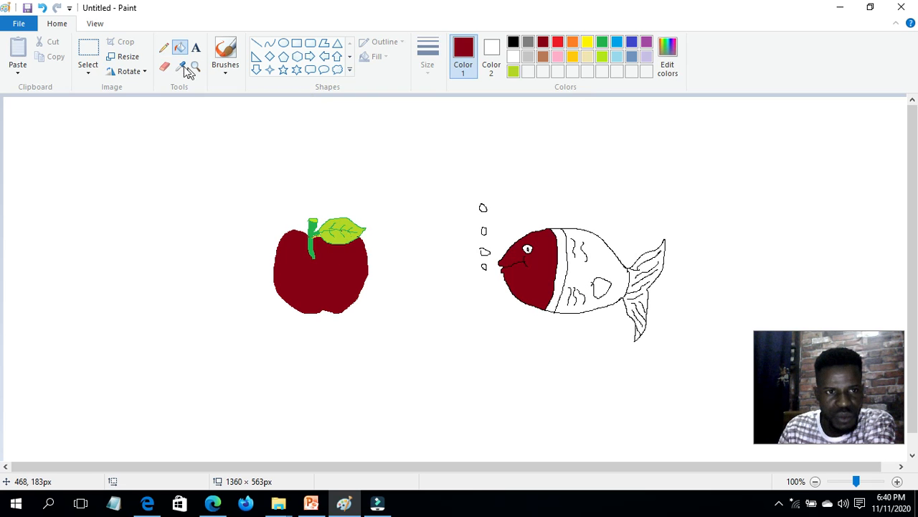
- Sample the leaf's light green and fill the fish's tail with it
click(180, 68)
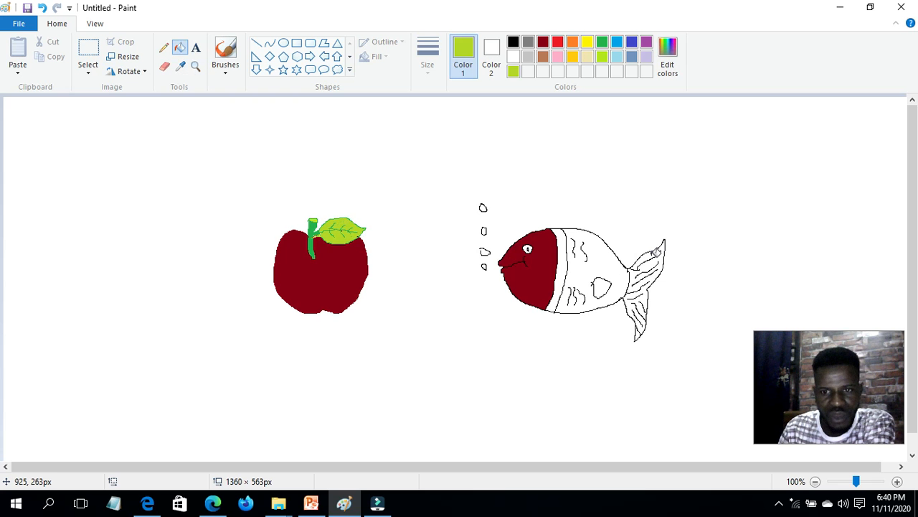
click(646, 287)
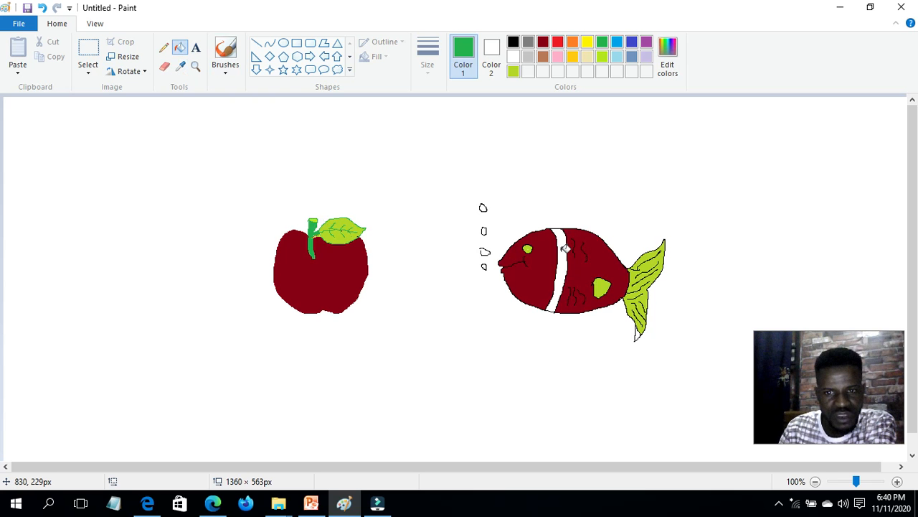
- Fill the fish's middle band green, then sample the apple's dark red again
drag(557, 236, 556, 301)
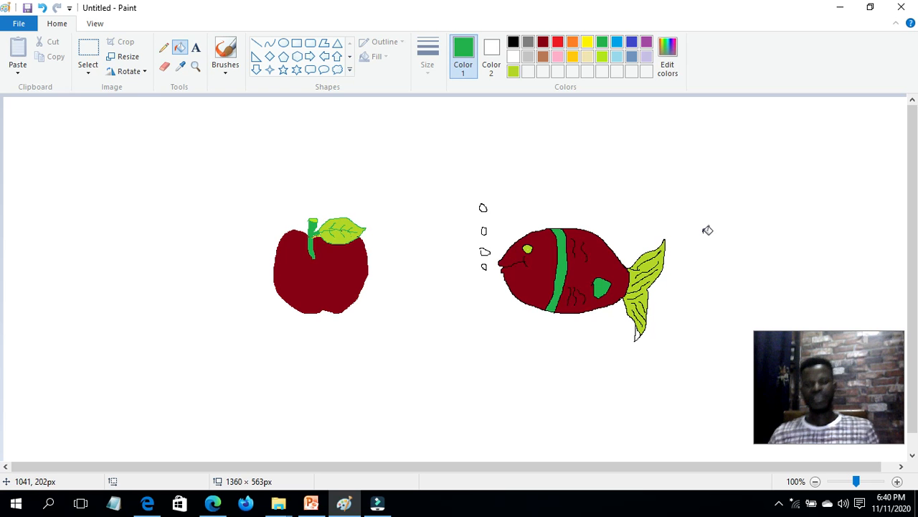
mouse_move(630, 129)
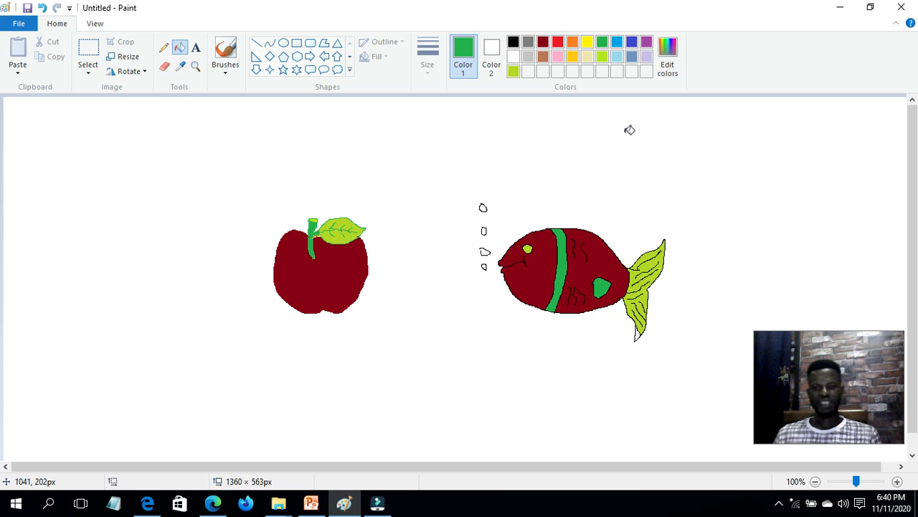
mouse_move(509, 83)
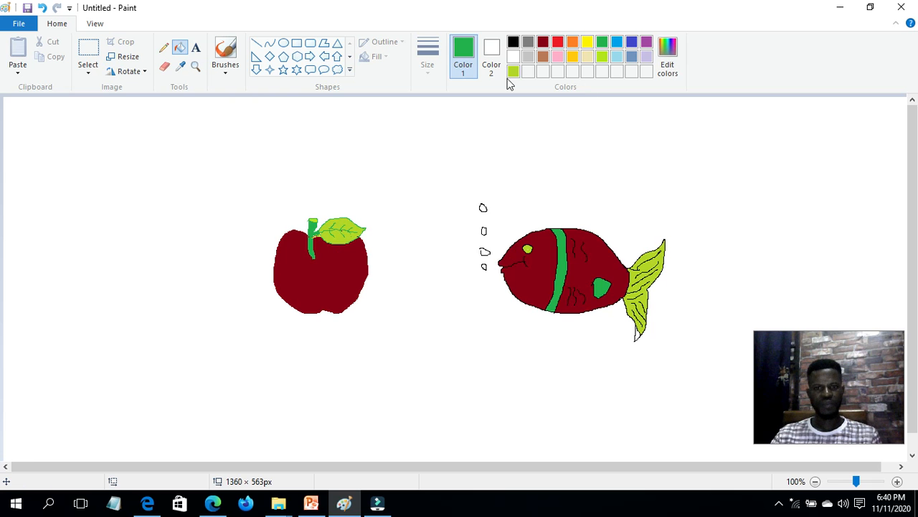
mouse_move(505, 181)
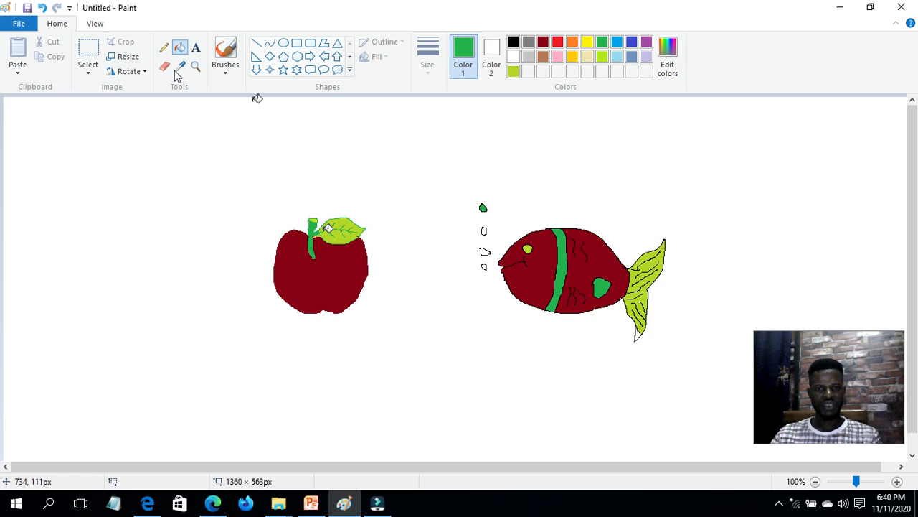
click(463, 47)
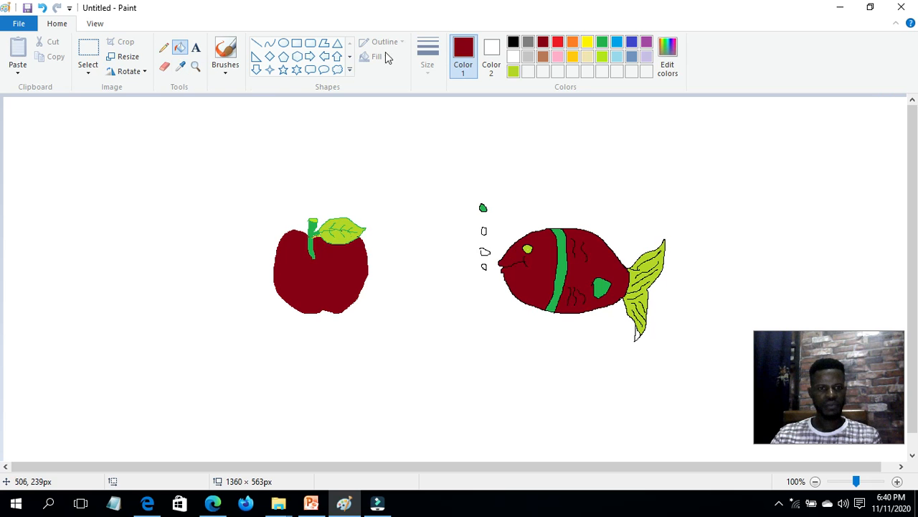